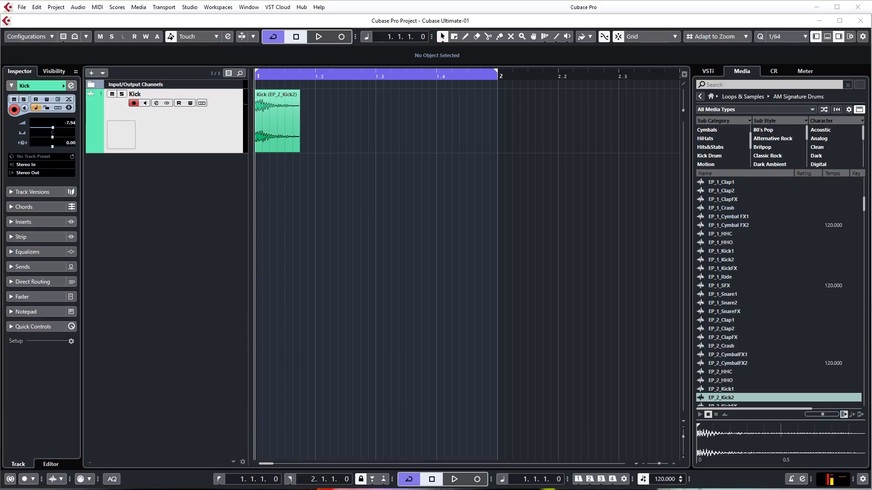
mouse_move(803, 102)
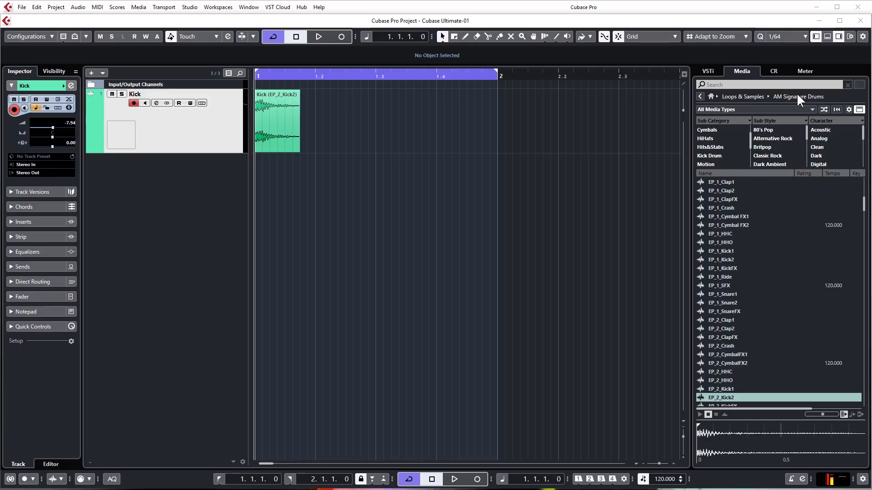
Search the drum library for 'snare' and audition the ABT_2_Snare2 sample.
click(772, 84)
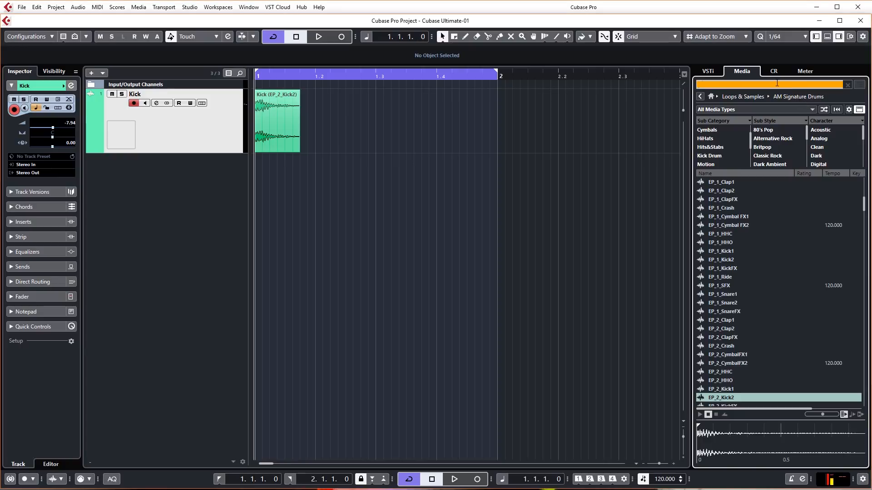
text(snare)
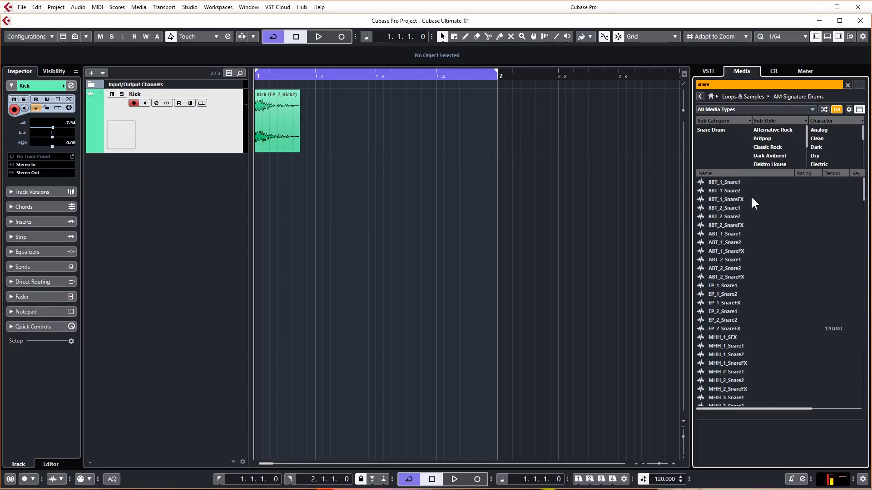
click(725, 268)
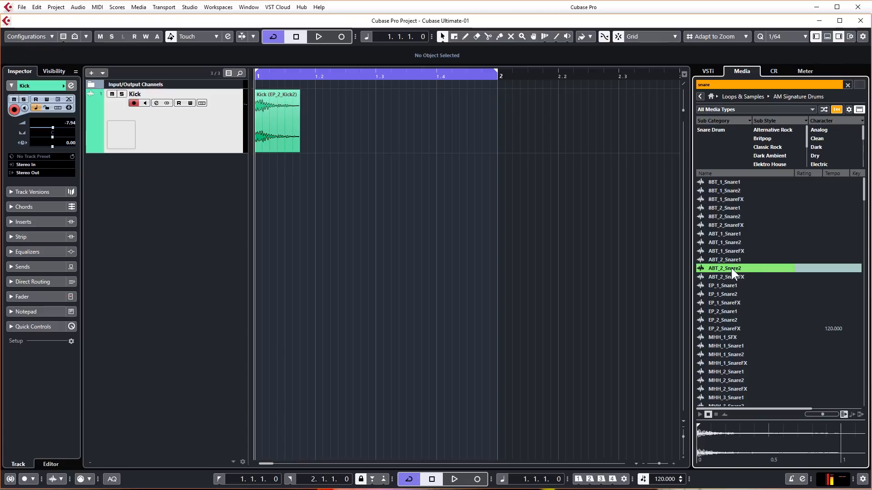
mouse_move(295, 165)
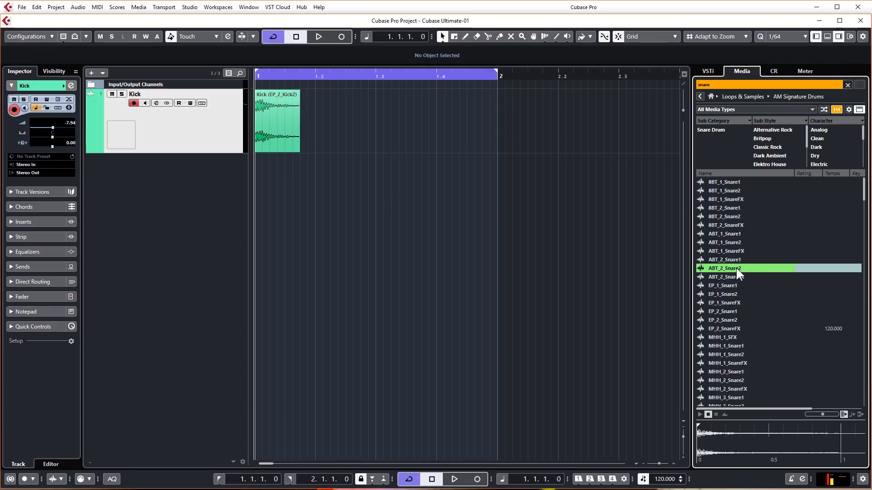
Create a sampler track from ABT_2_Snare2 via its context menu.
right_click(725, 268)
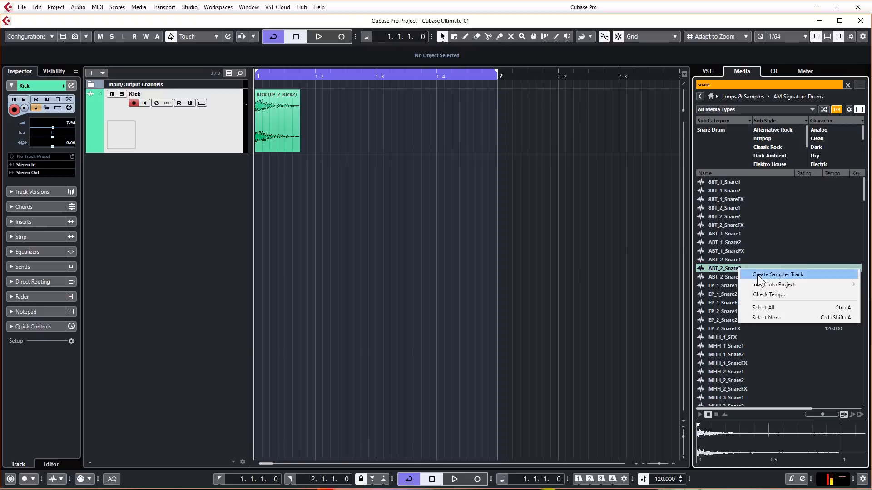
click(777, 274)
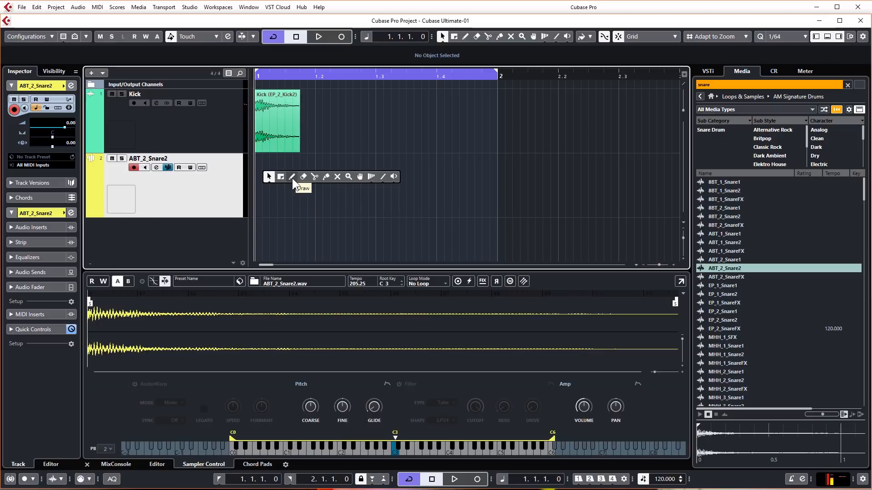
mouse_move(273, 182)
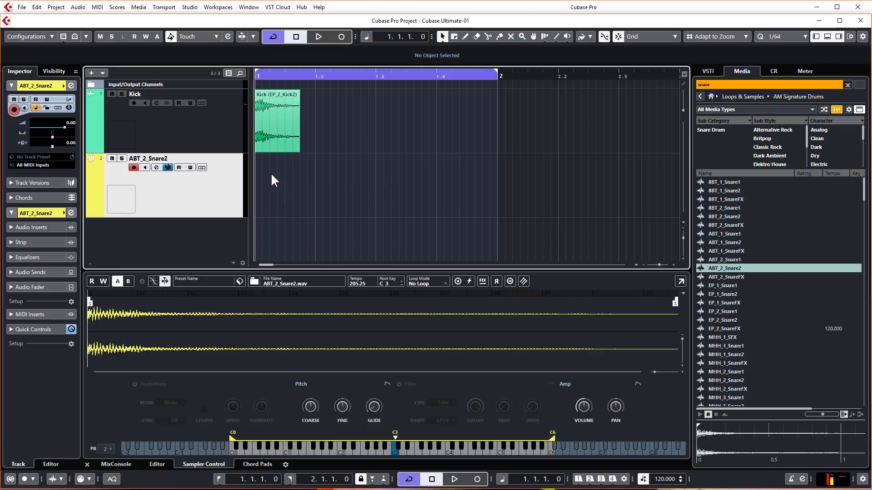
mouse_move(467, 7)
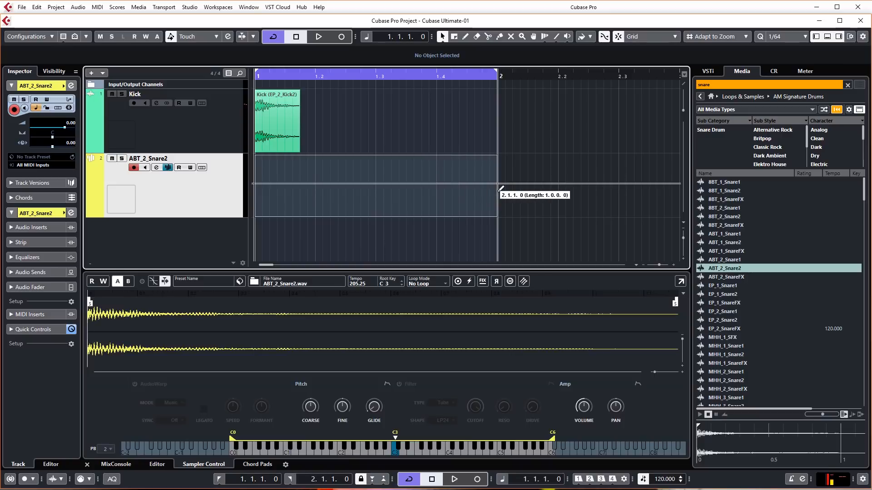
Open the new snare part in the Key Editor and lower the track's volume fader.
click(373, 186)
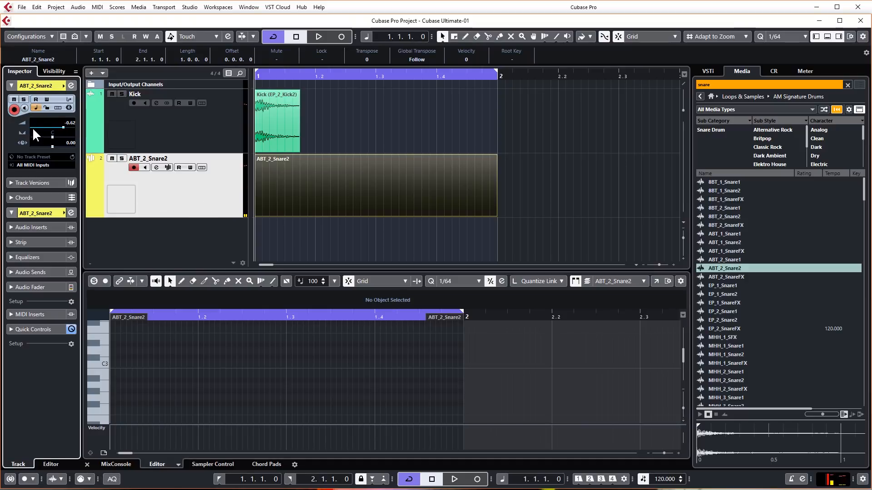
drag(52, 126, 52, 132)
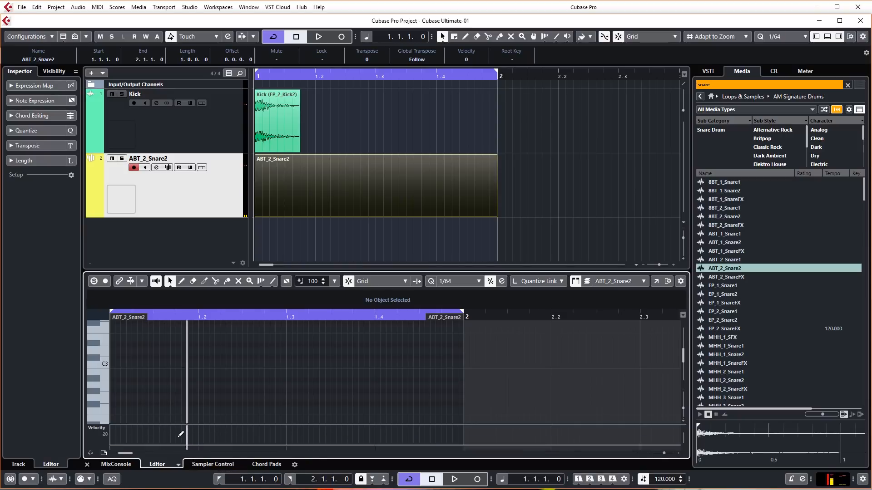
Draw C3 snare notes on beats 2 and 4, lengthening the first, and play the pattern.
click(213, 464)
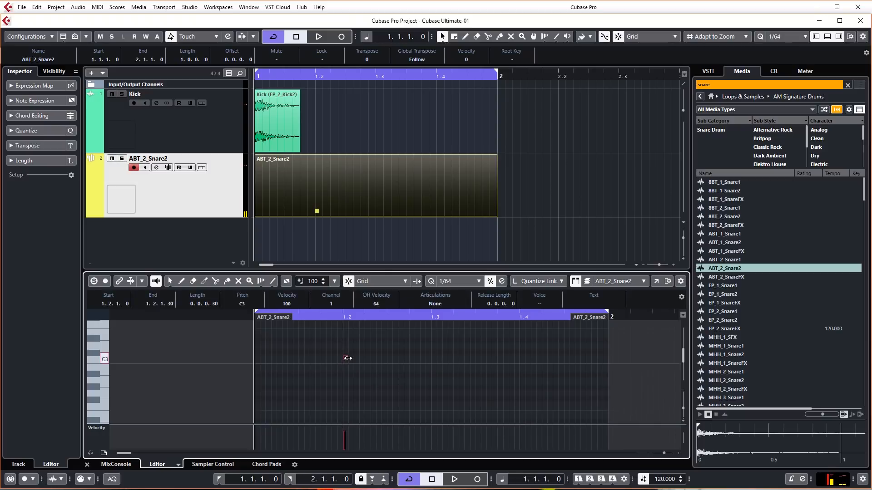
drag(347, 357, 430, 357)
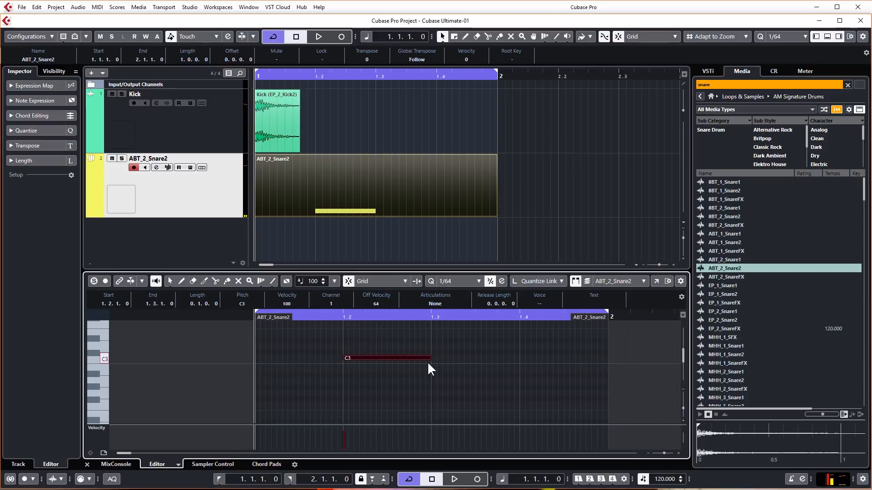
mouse_move(139, 345)
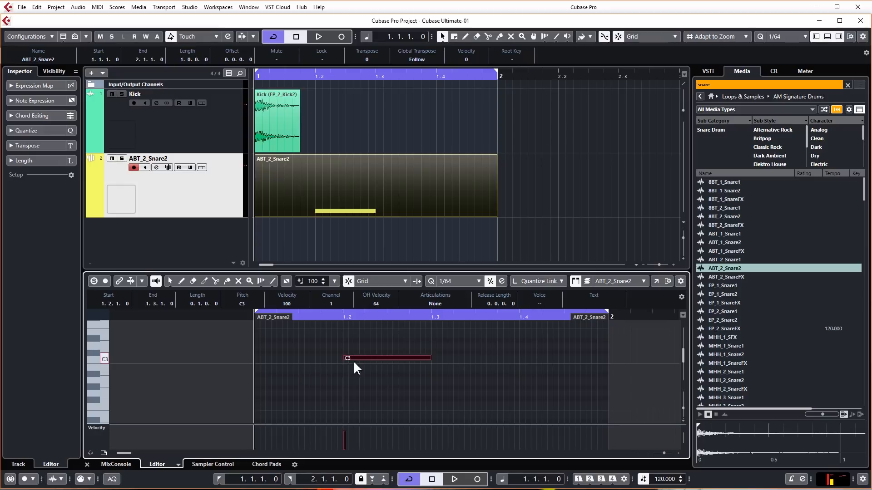
mouse_move(362, 362)
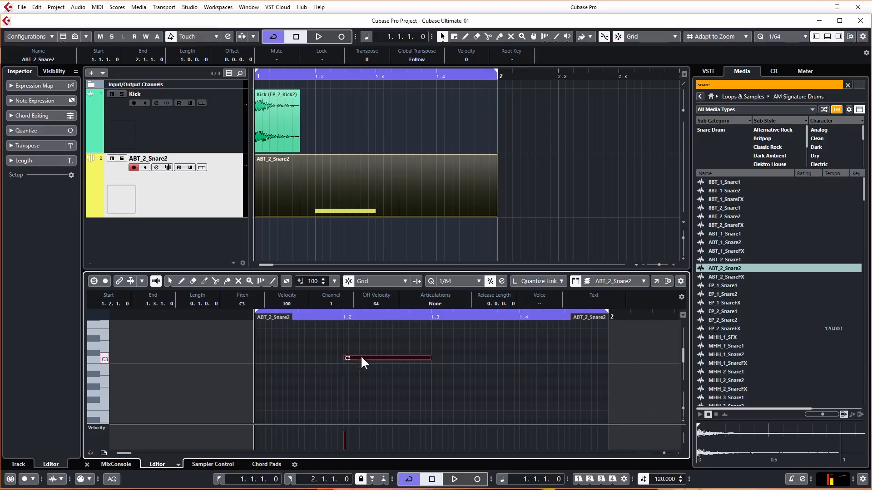
drag(361, 359, 362, 363)
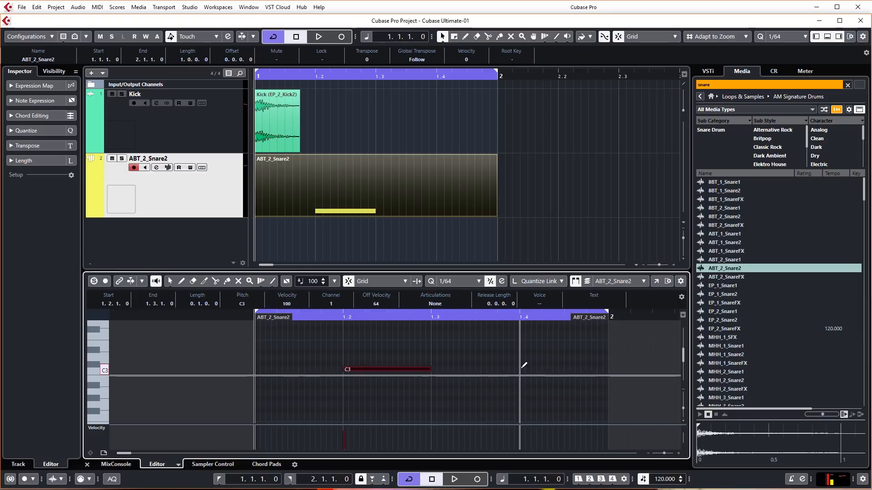
click(521, 370)
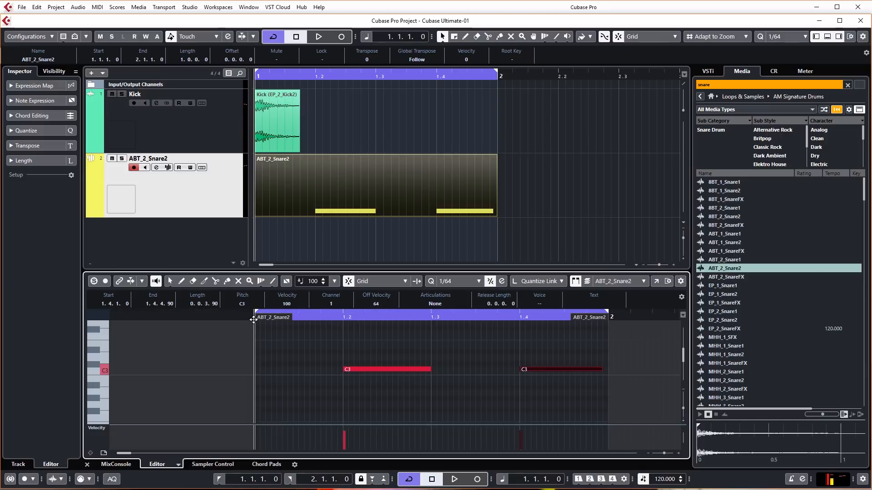
click(319, 37)
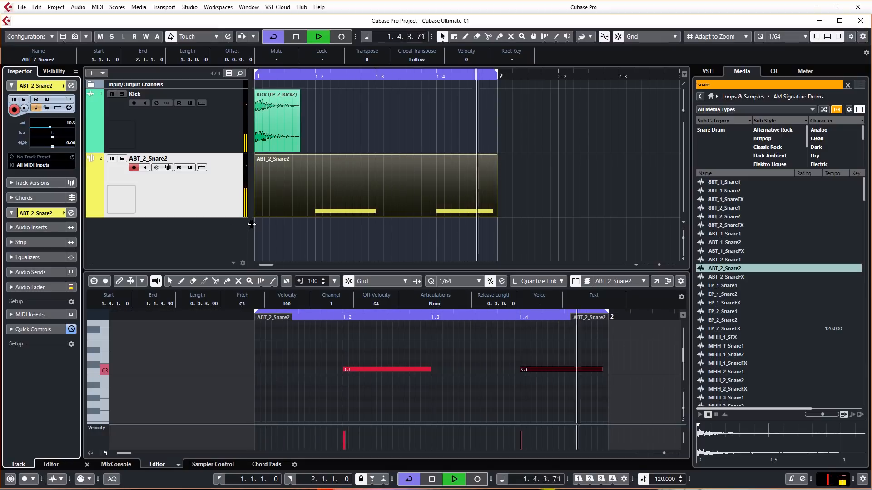
Stop, toggle Cycle off and on, then play and stop the snare loop again.
click(296, 36)
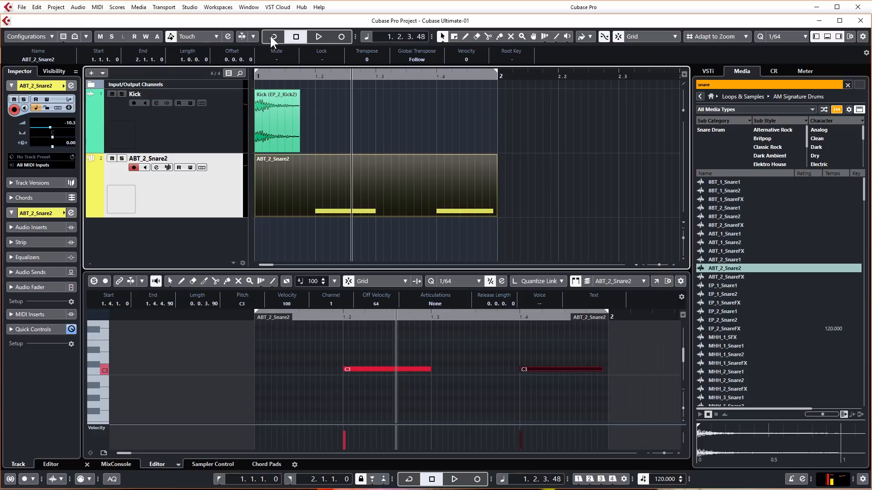
click(273, 37)
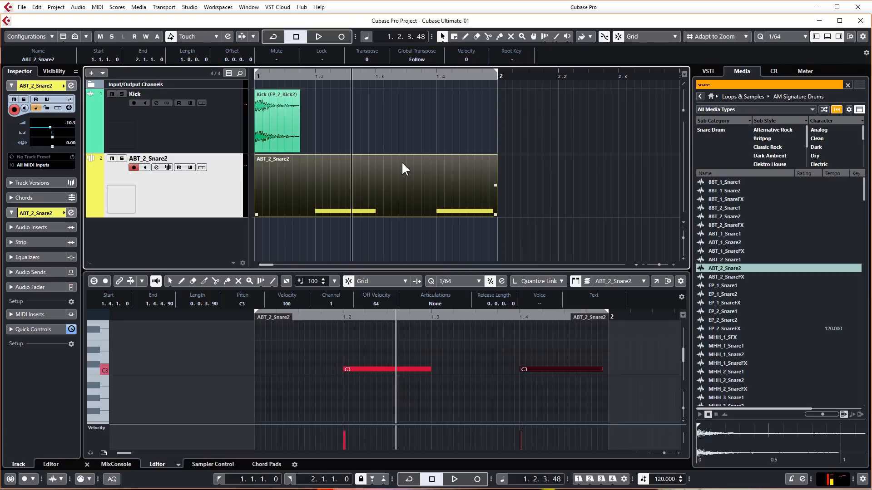
mouse_move(335, 198)
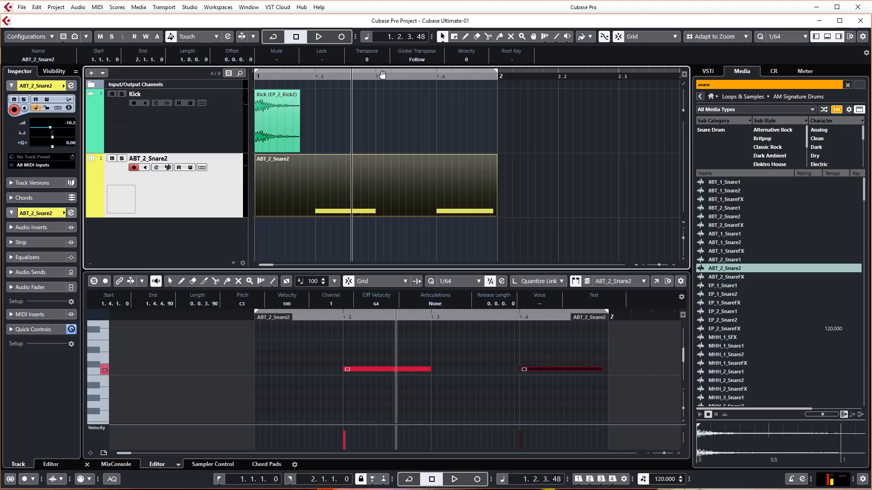
mouse_move(397, 136)
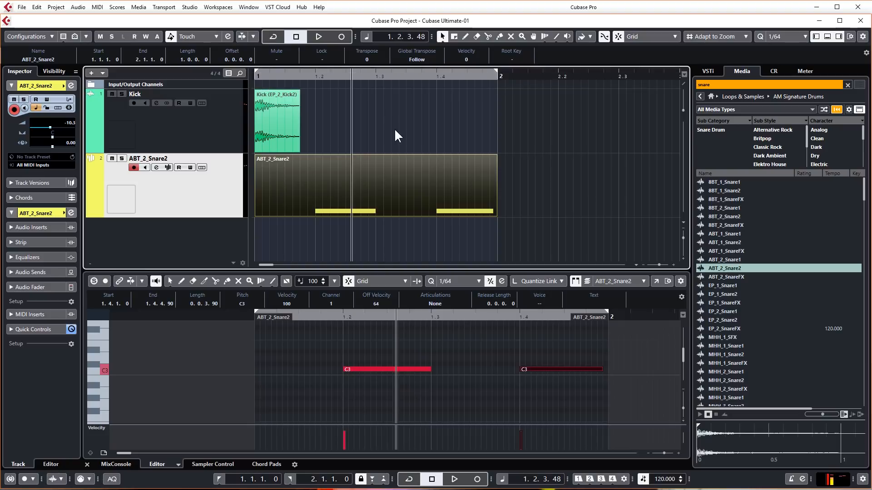
mouse_move(450, 122)
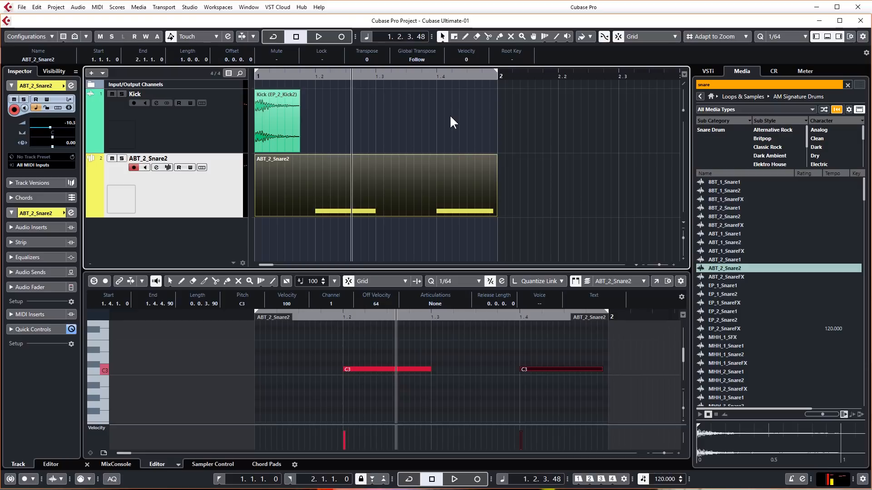
click(318, 37)
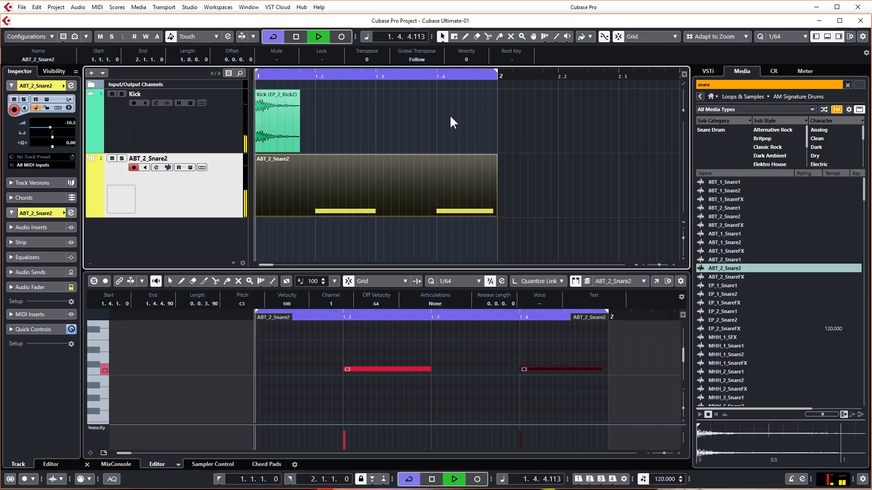
click(295, 36)
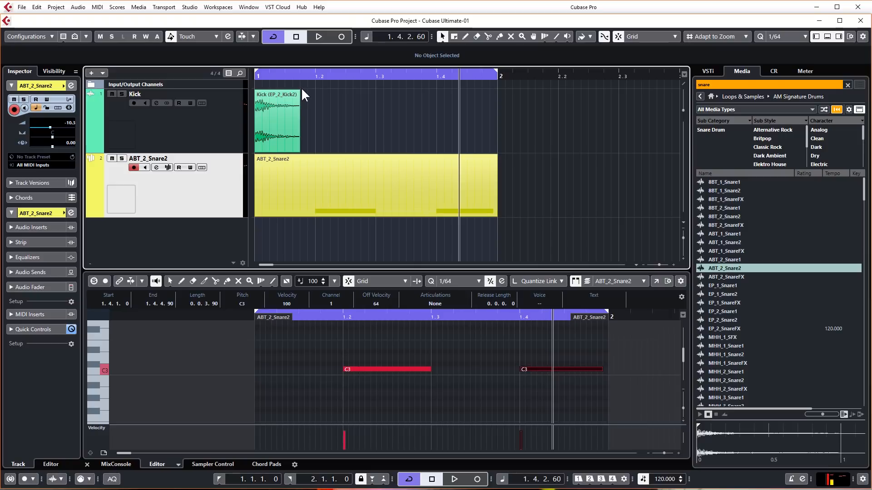
mouse_move(349, 126)
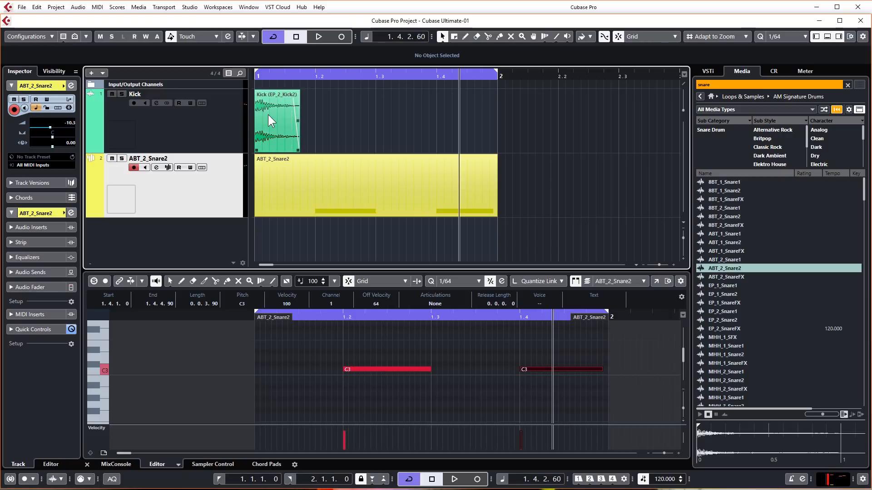
drag(275, 120, 370, 119)
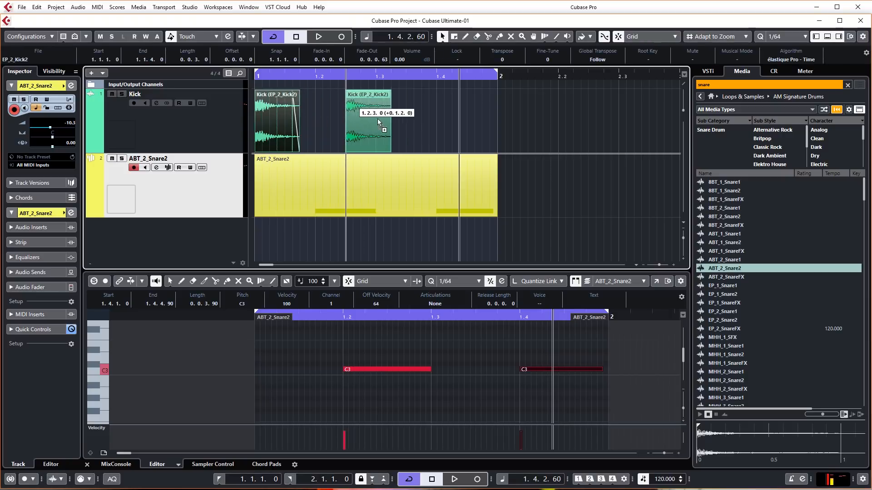
drag(370, 122, 406, 125)
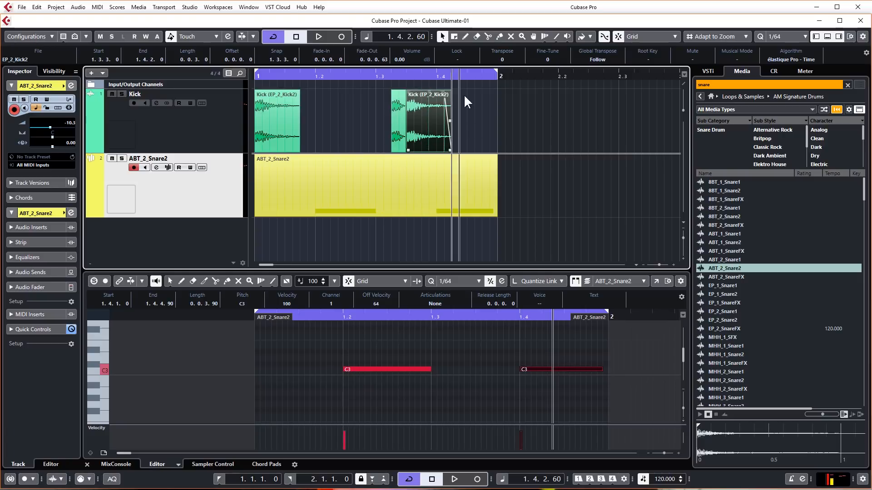
click(319, 37)
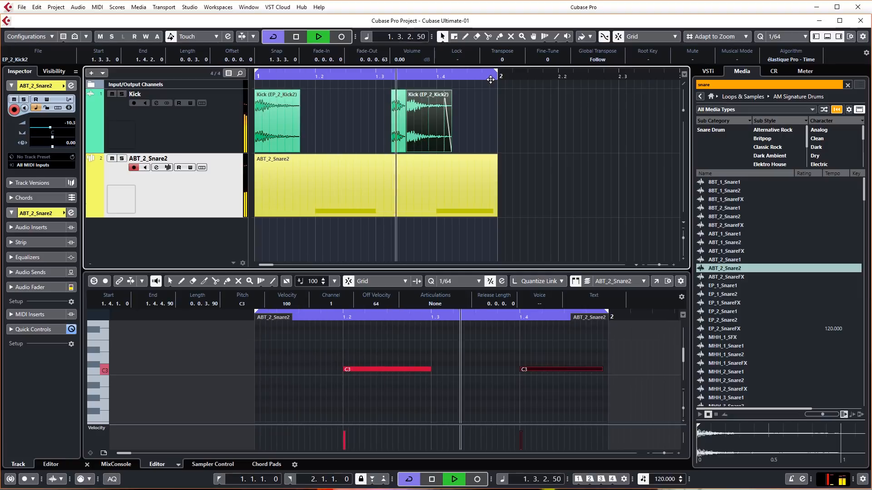
click(297, 36)
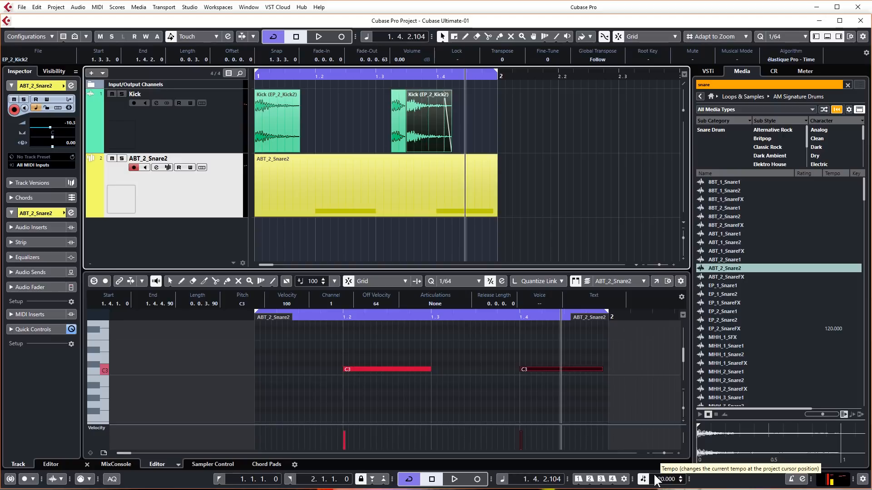
Set the project tempo to 70 BPM in the transport bar.
click(667, 478)
text(70.000)
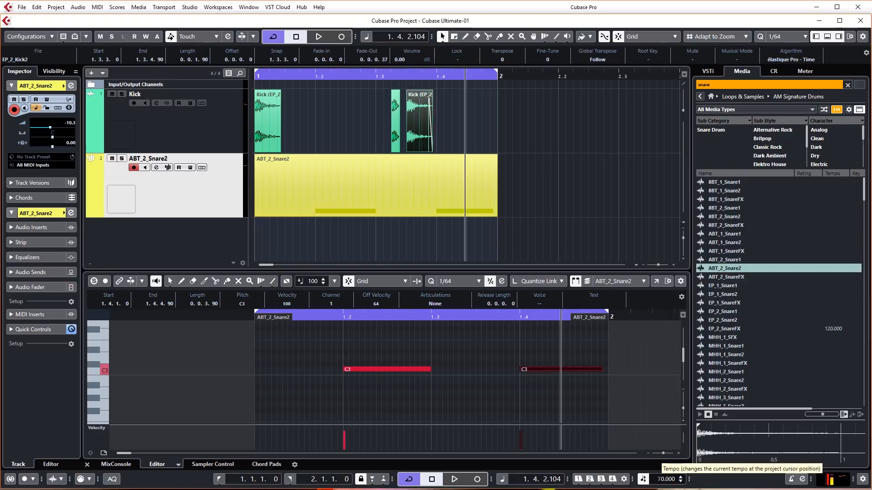
mouse_move(515, 72)
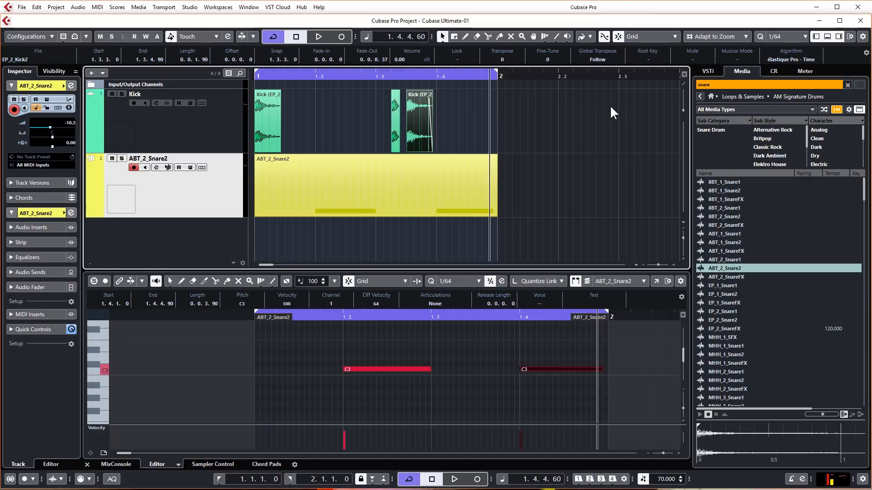
click(318, 36)
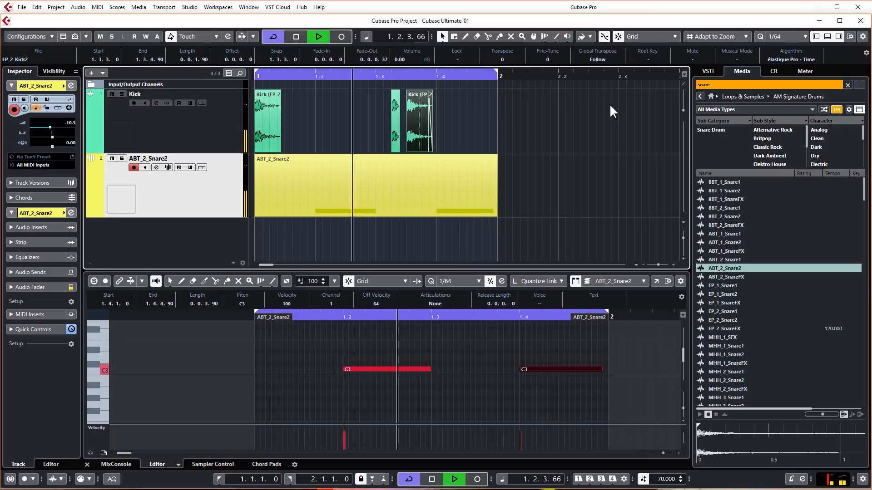
click(318, 37)
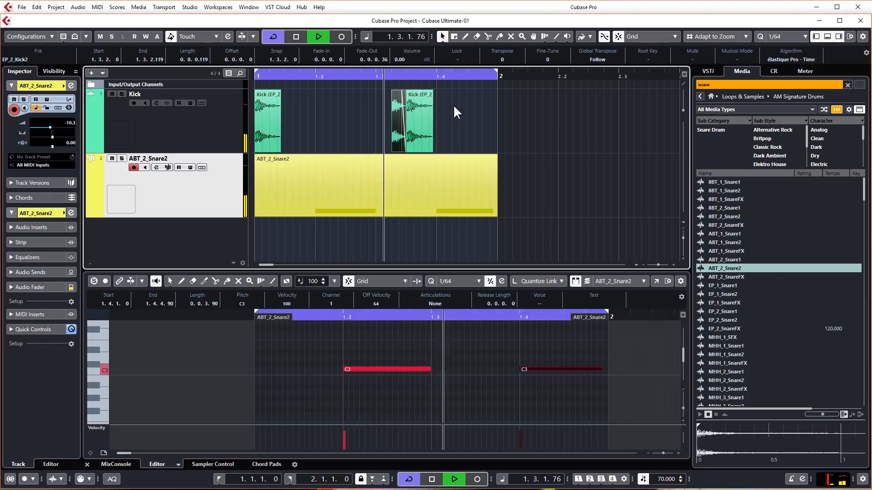
click(296, 36)
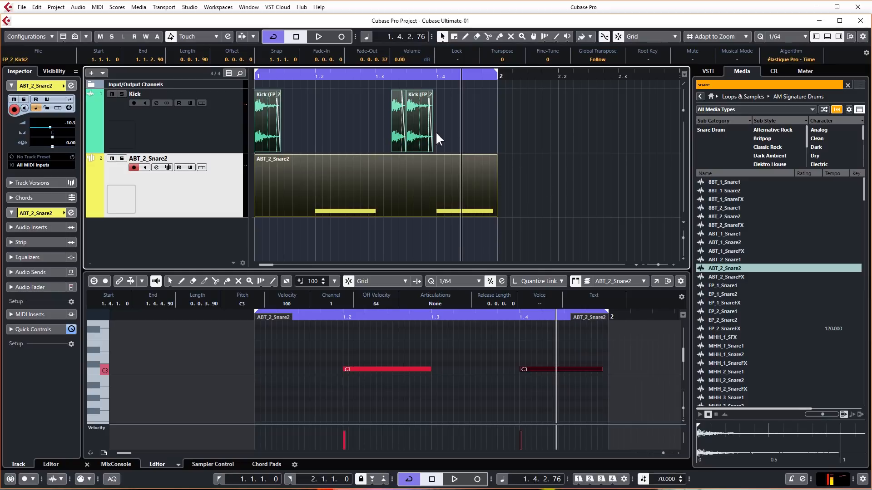
mouse_move(283, 122)
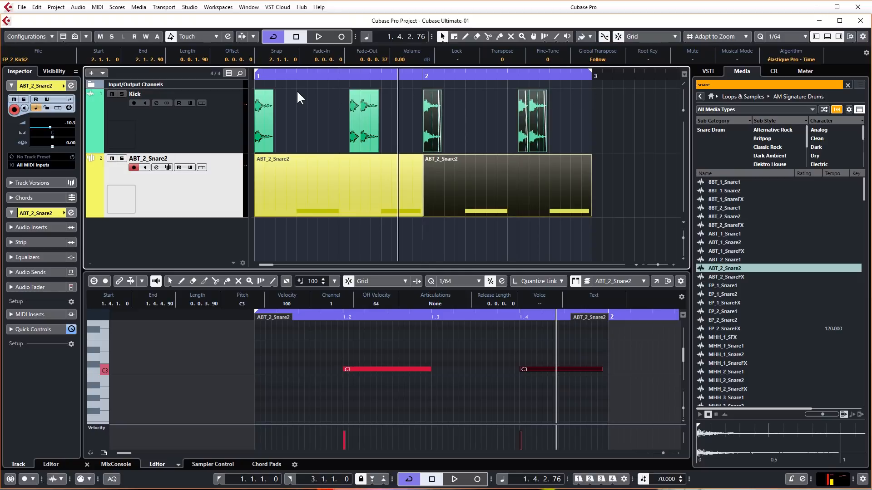
mouse_move(489, 162)
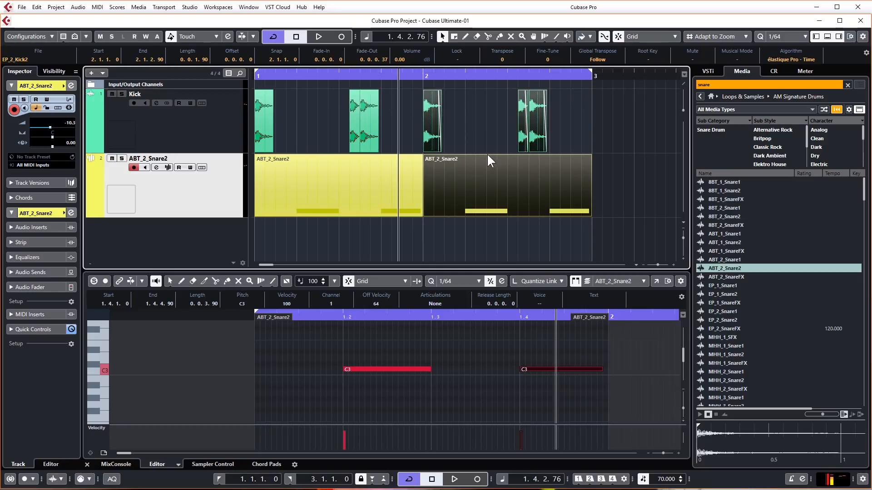
Play back the duplicated two-bar kick and snare loop.
click(318, 36)
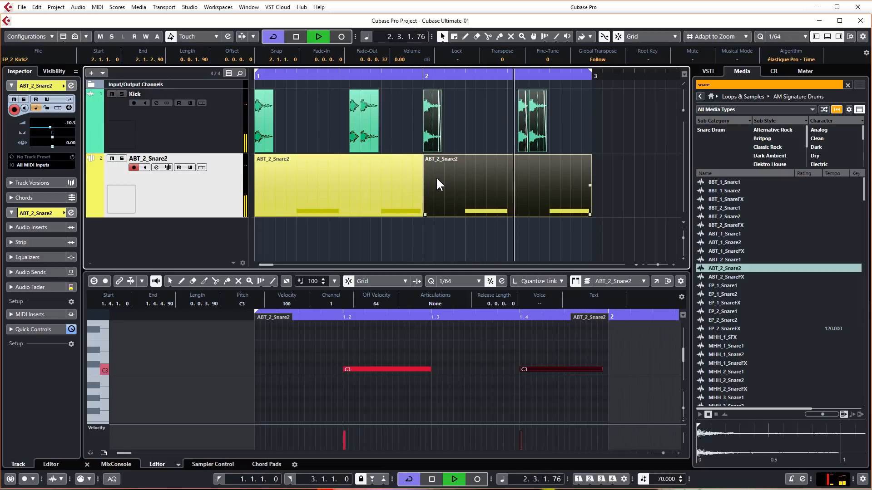
Alt-drag a copy of the last kick to just after beat 3 of bar 2 and audition it.
click(295, 36)
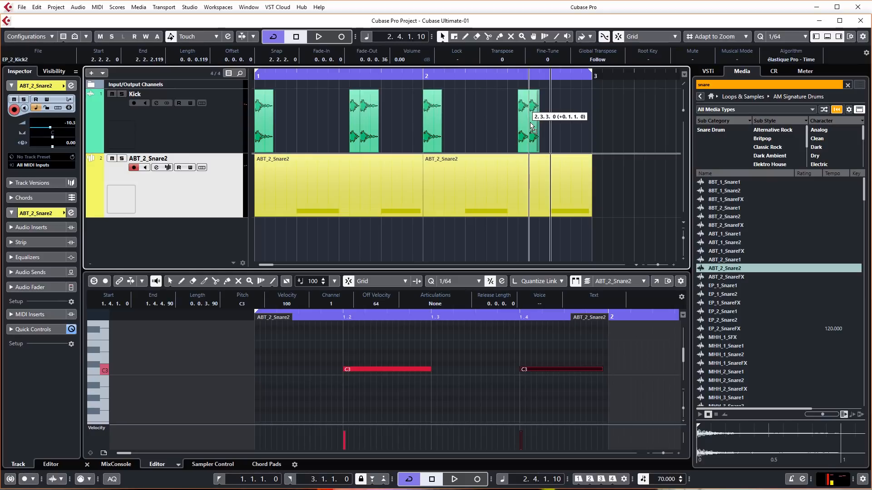
drag(528, 122, 542, 130)
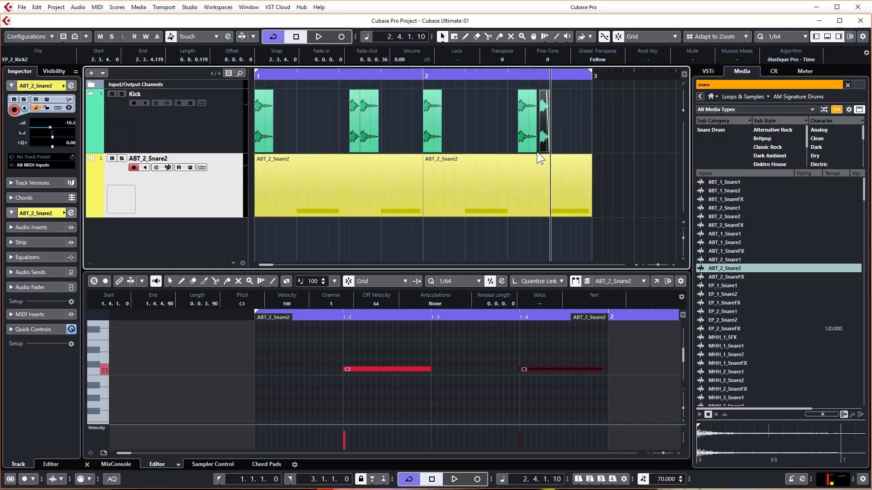
click(531, 122)
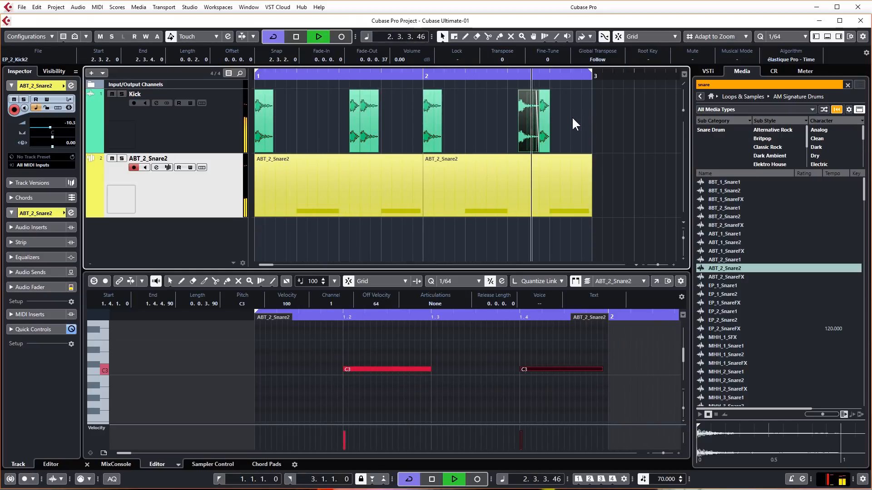
click(318, 36)
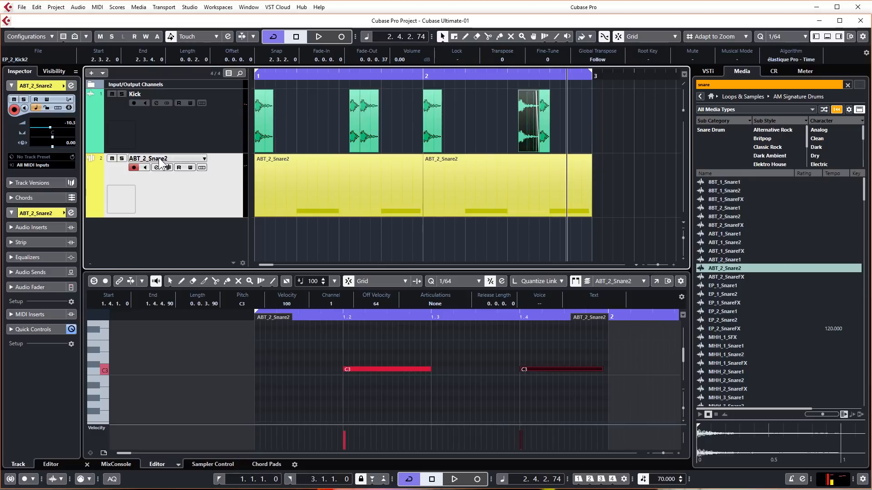
Rename the ABT_2_Snare2 sampler track to 'Snare'.
double_click(147, 158)
text(Snare)
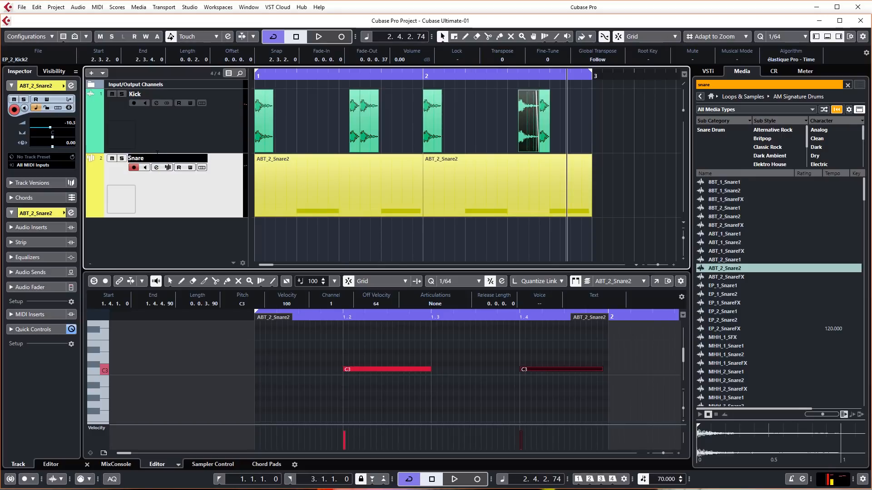
double_click(136, 159)
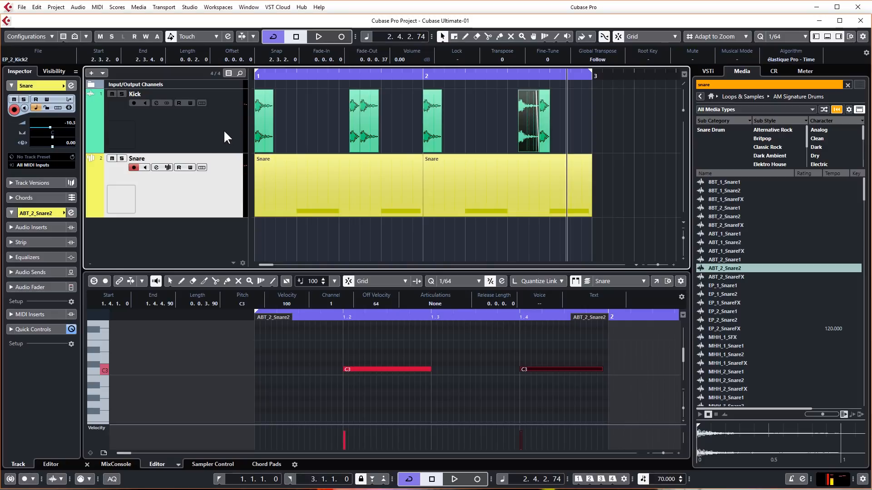
mouse_move(229, 126)
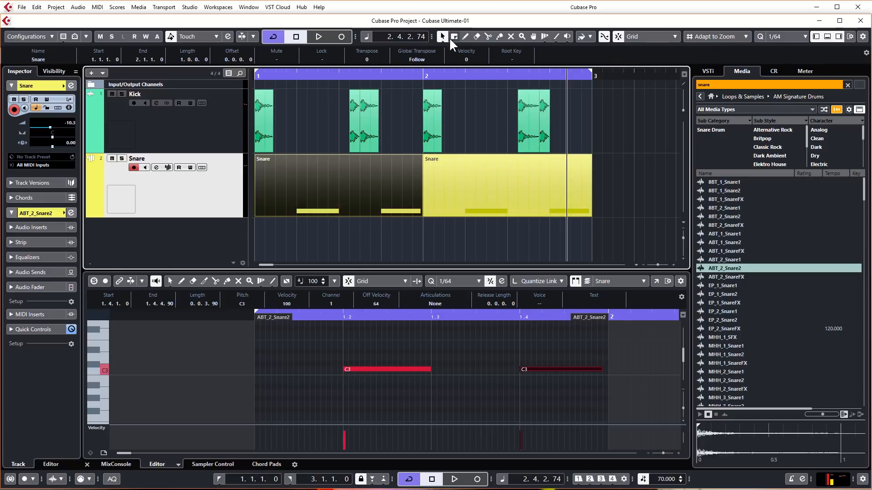
click(580, 37)
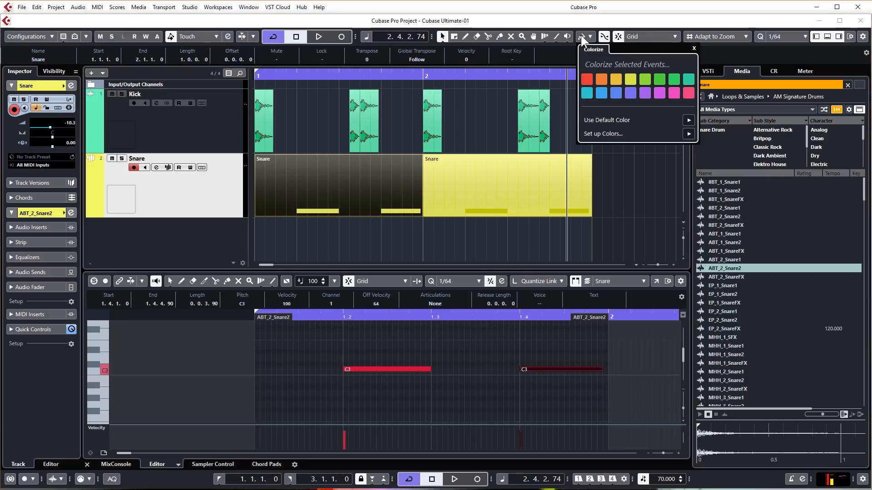
mouse_move(616, 73)
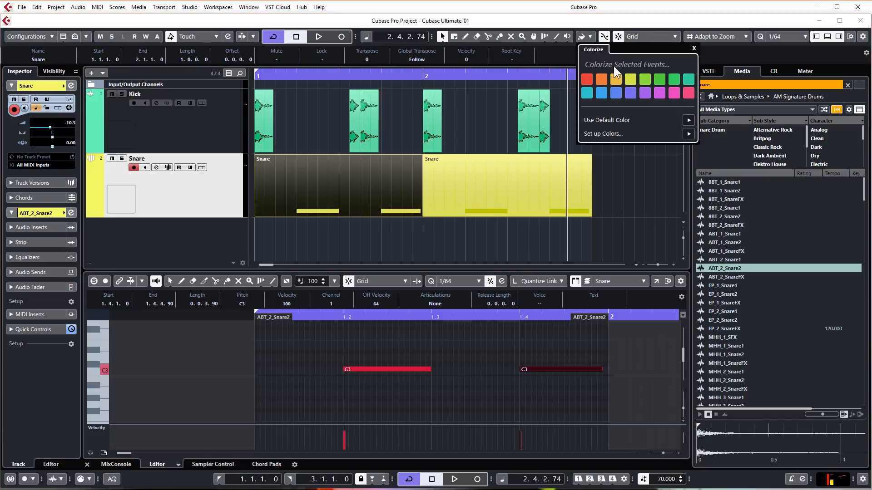
mouse_move(654, 72)
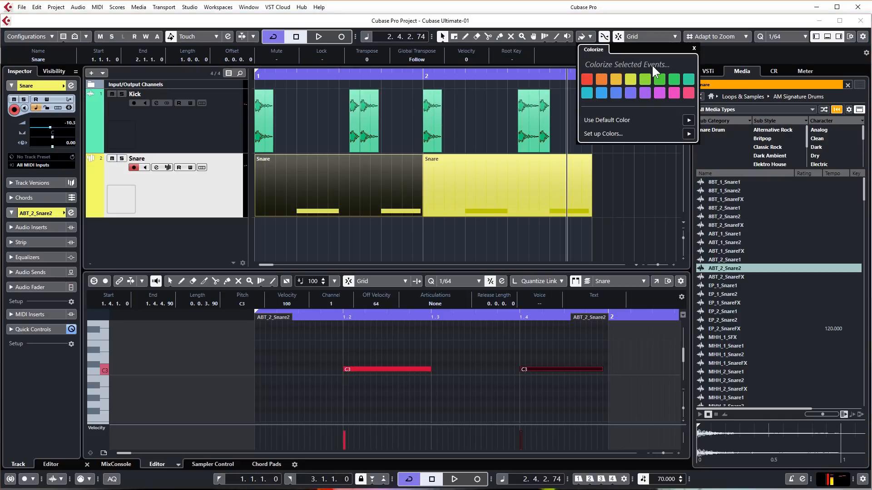
click(658, 93)
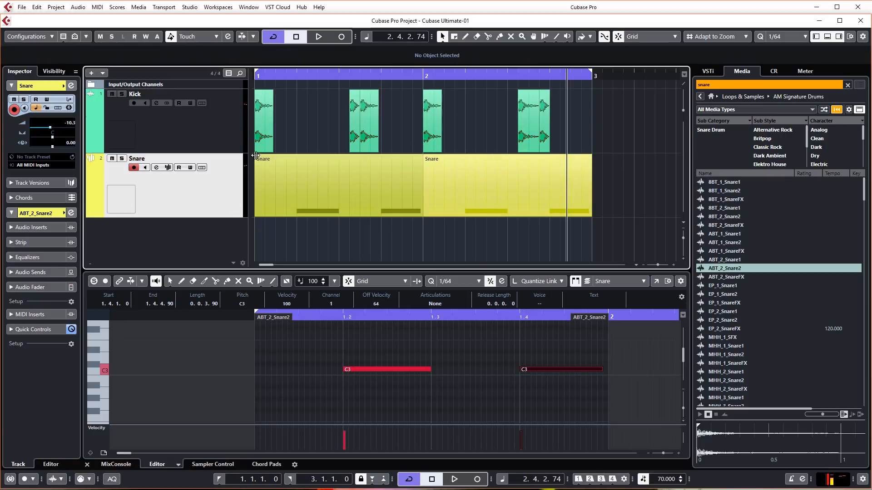
mouse_move(220, 190)
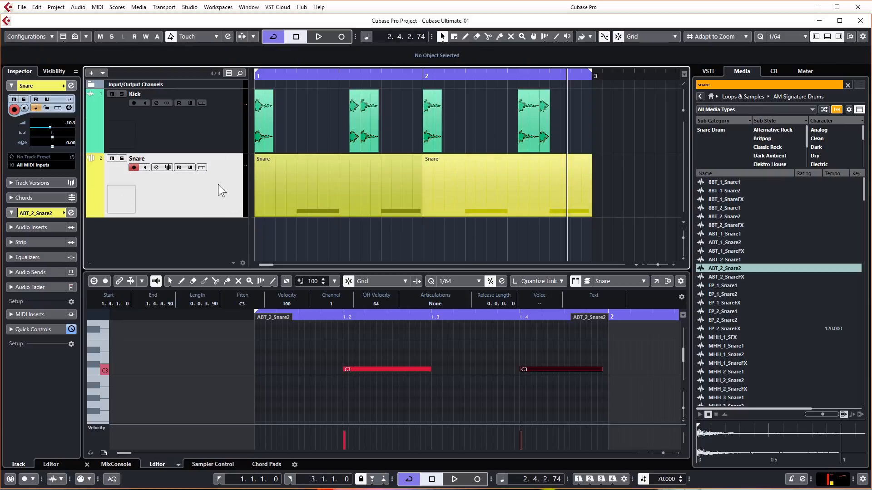
Colorize the Kick track purple from the palette, then change it to green.
click(156, 93)
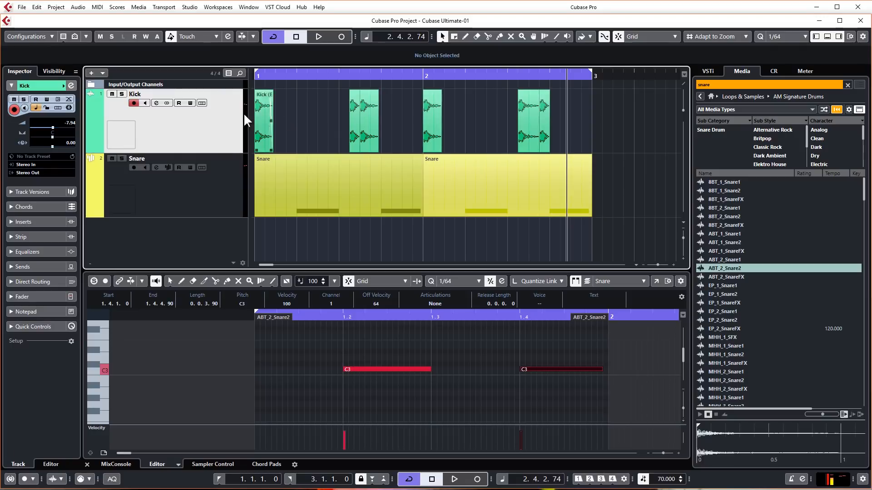
click(581, 37)
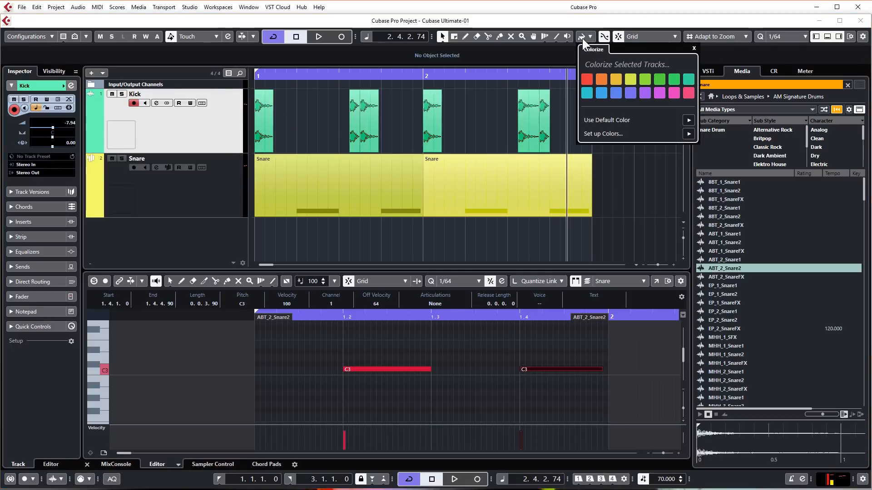
mouse_move(652, 77)
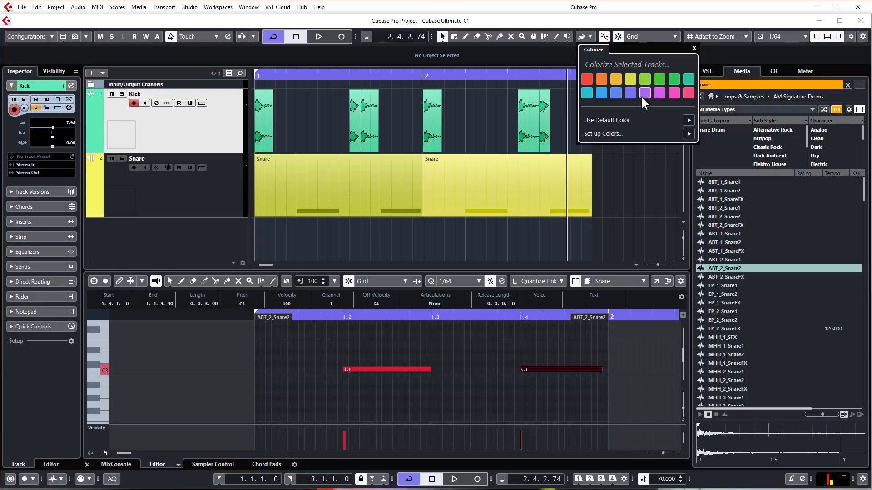
click(643, 93)
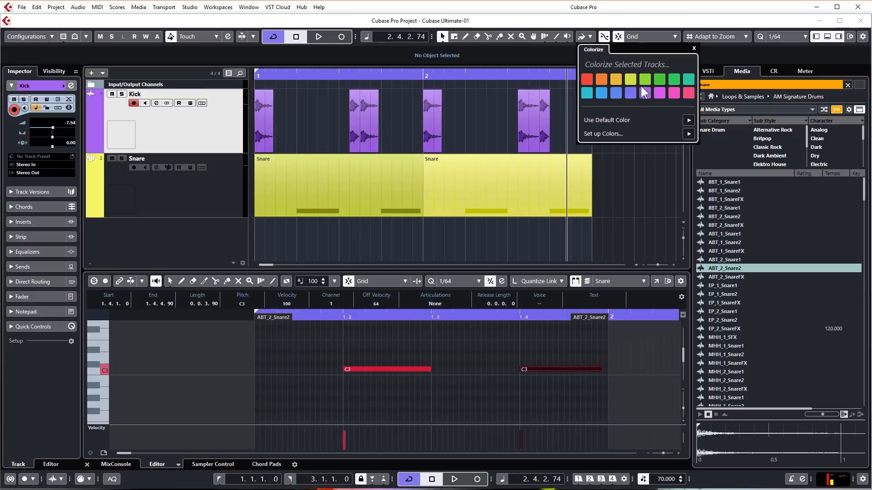
click(658, 78)
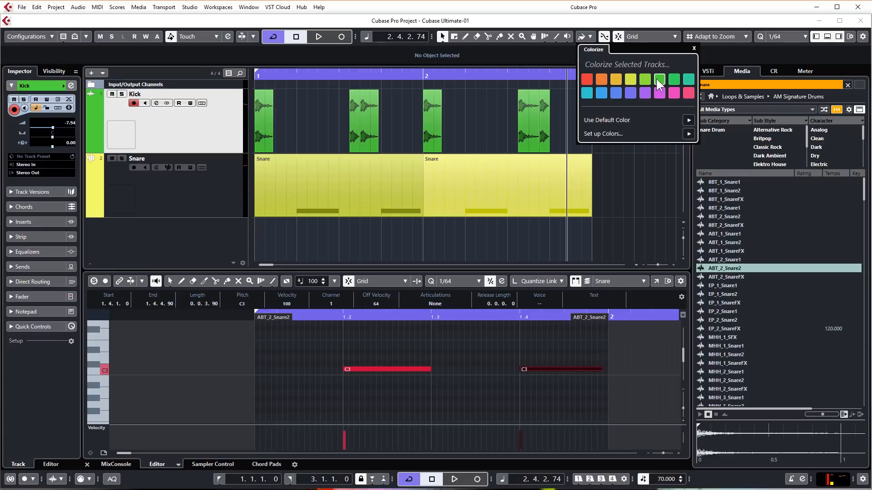